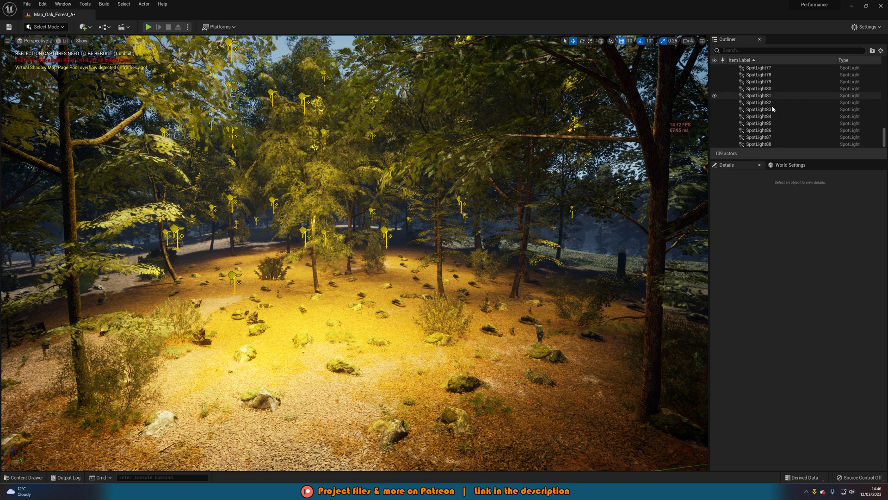
Step: Frame the spotlit forest clearing in the viewport and focus the Cmd console field
click(758, 123)
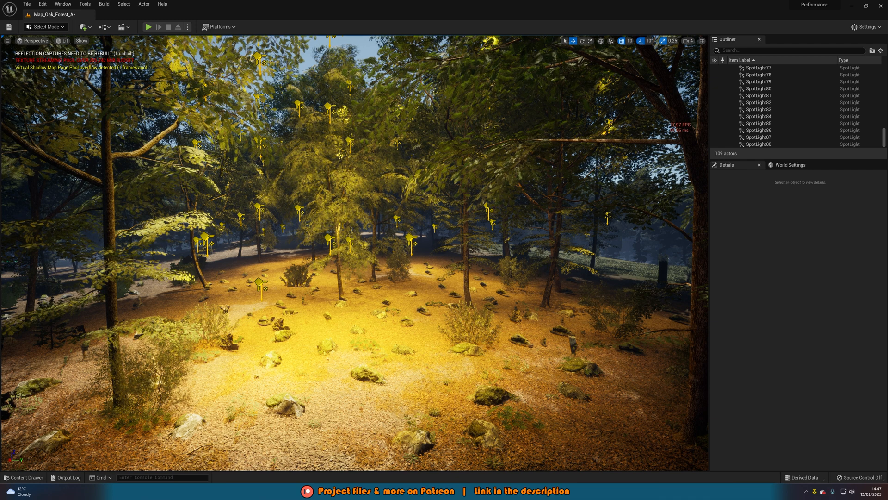
click(161, 477)
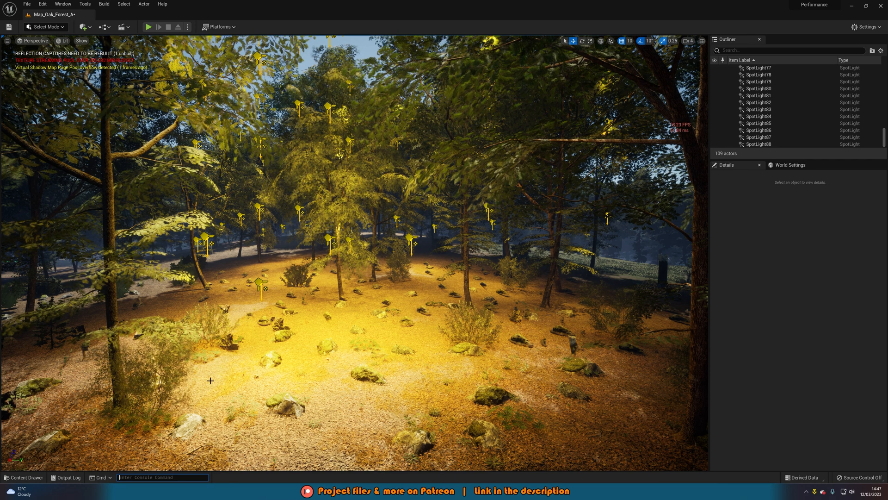
Step: Run profilegpu and maximize the GPU Visualizer, showing Scene at 52.83 ms
text(profilegpu)
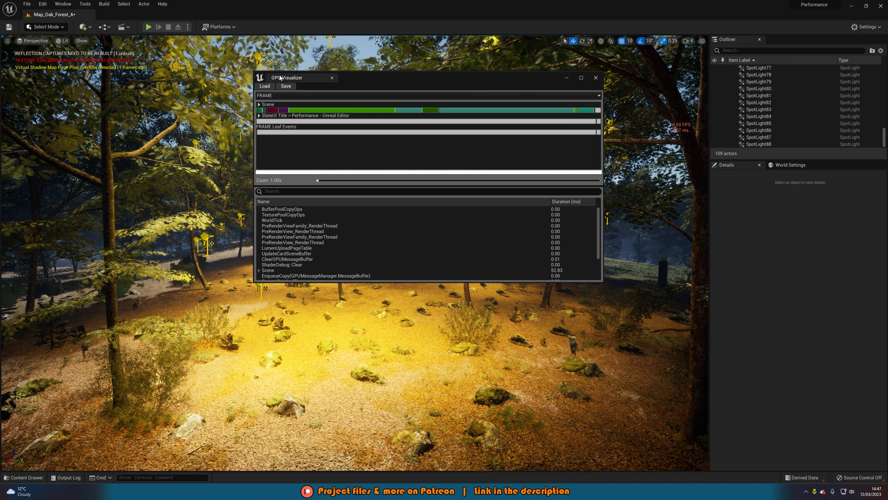
click(581, 77)
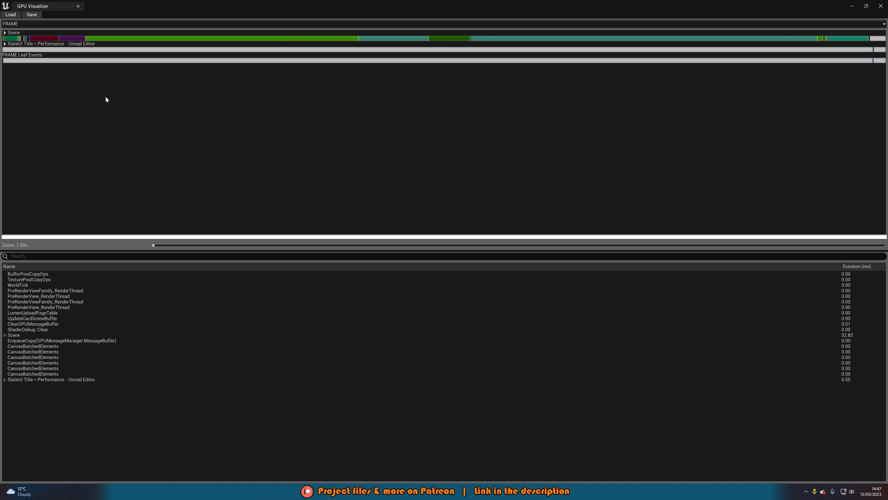
mouse_move(103, 106)
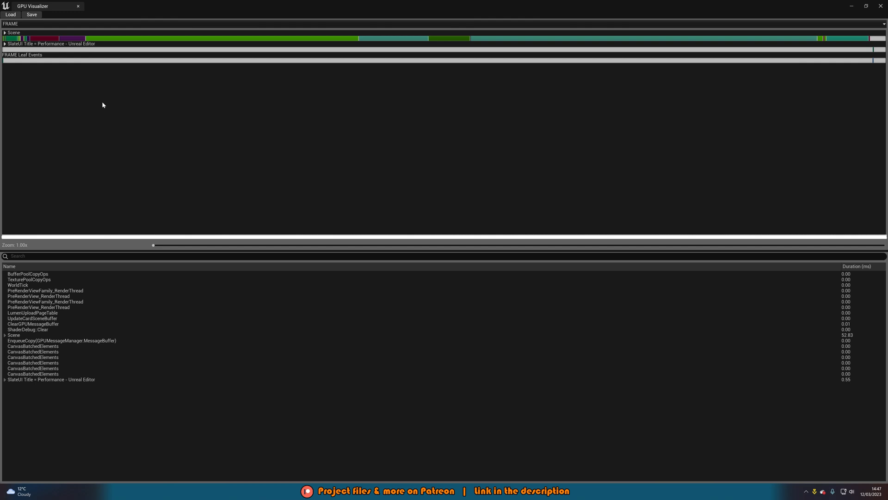
mouse_move(518, 36)
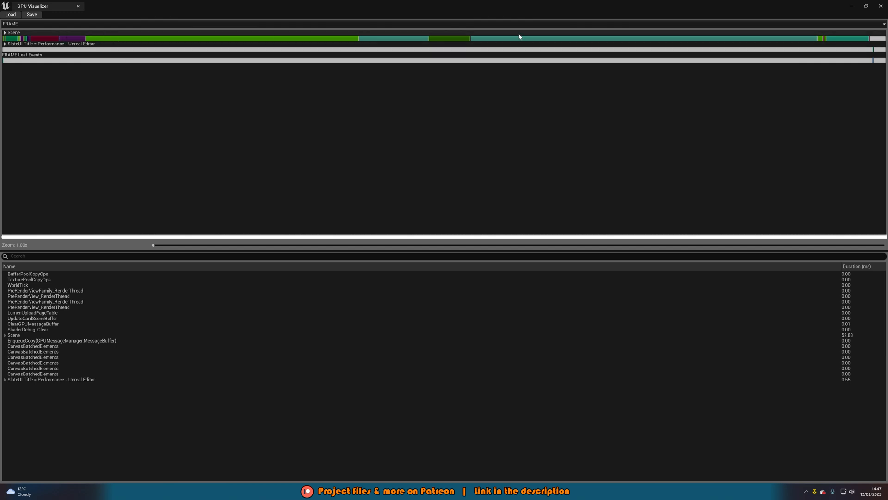
mouse_move(117, 41)
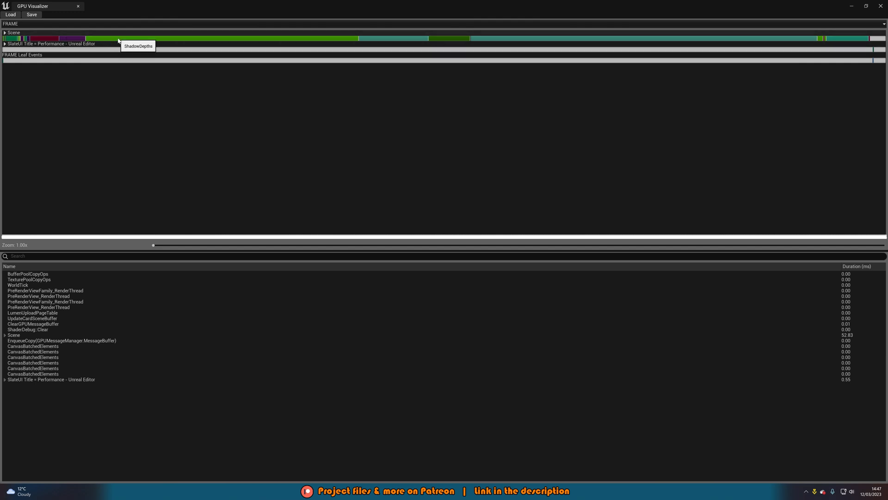
mouse_move(571, 43)
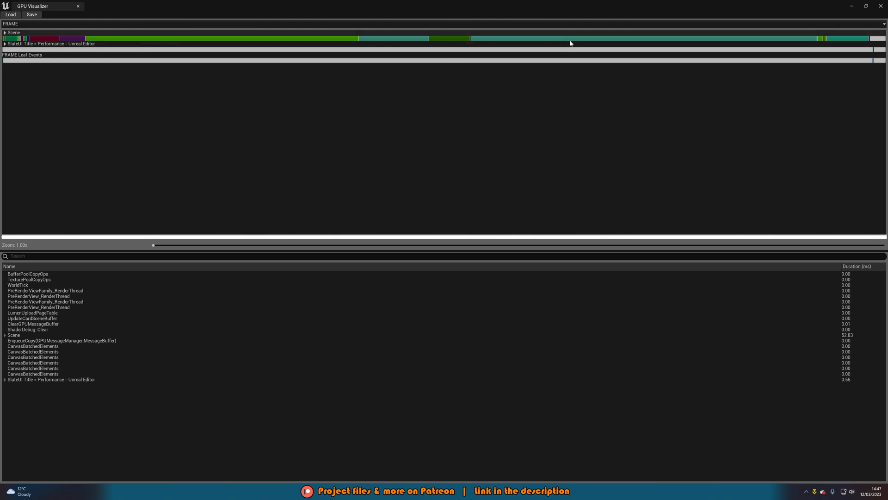
mouse_move(571, 43)
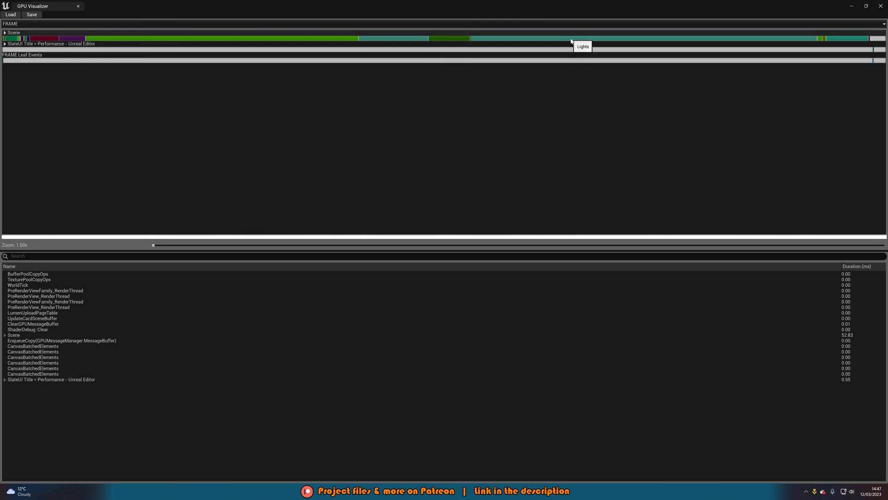
mouse_move(633, 44)
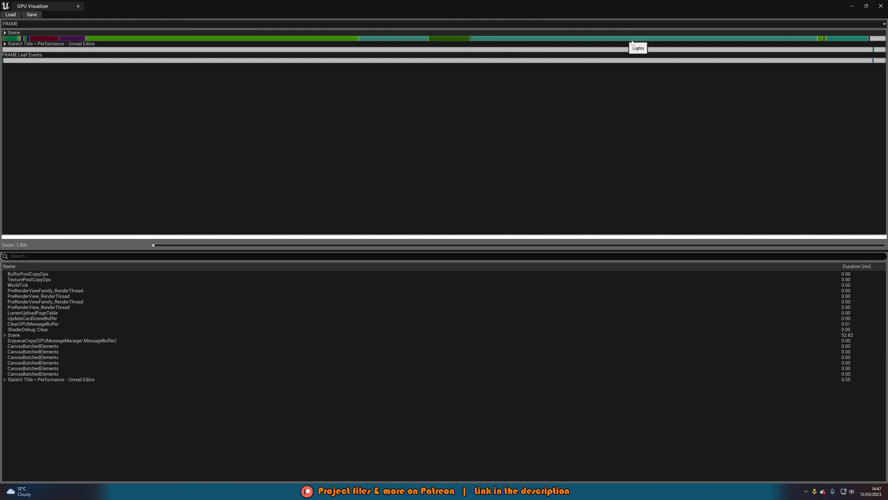
mouse_move(305, 40)
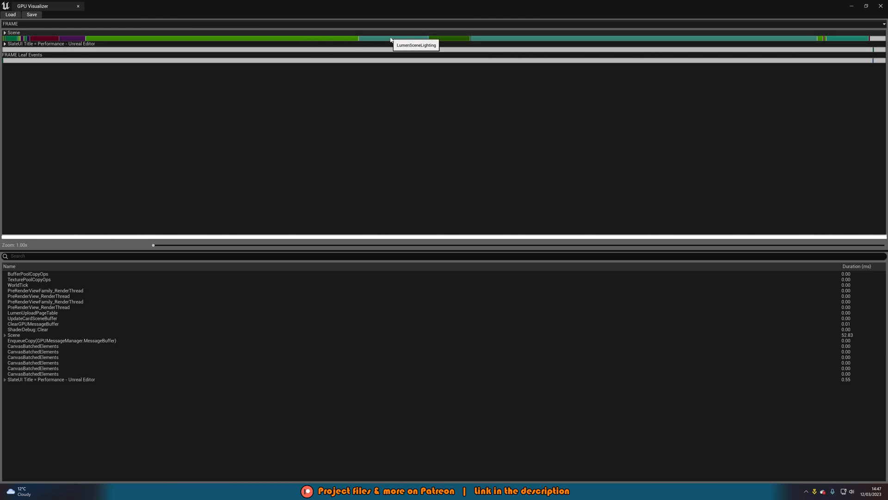
mouse_move(560, 110)
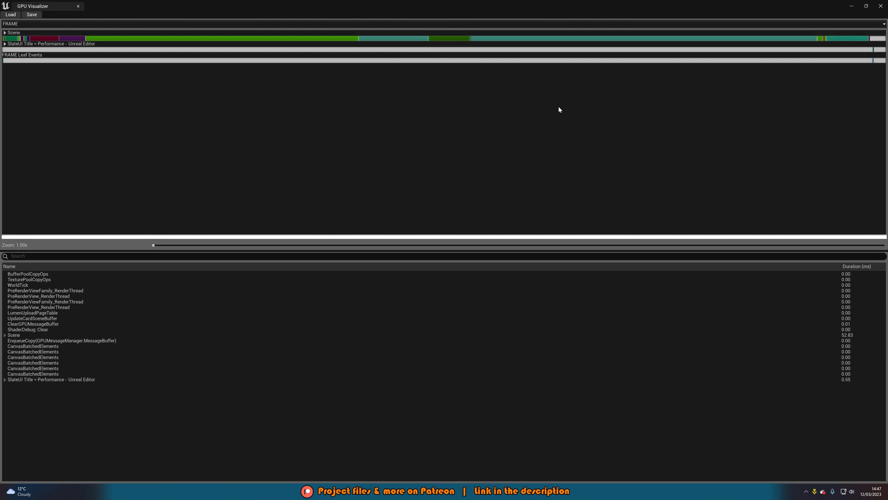
mouse_move(481, 255)
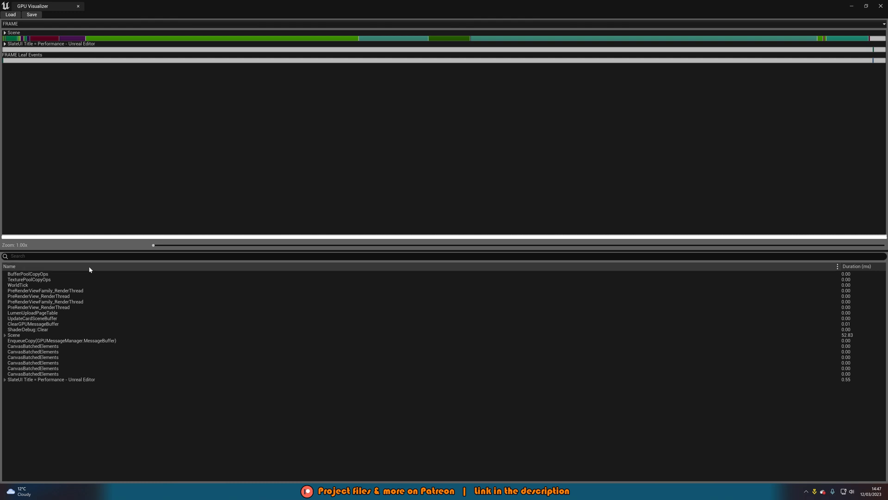
mouse_move(332, 316)
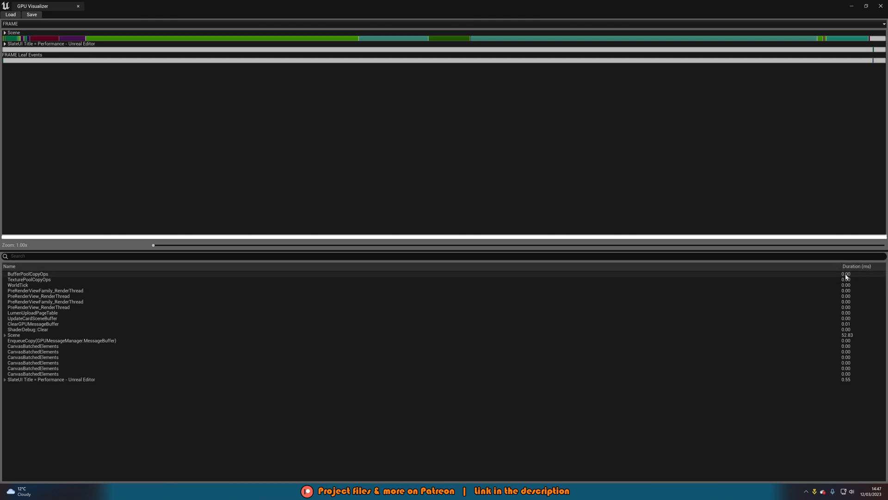
mouse_move(838, 401)
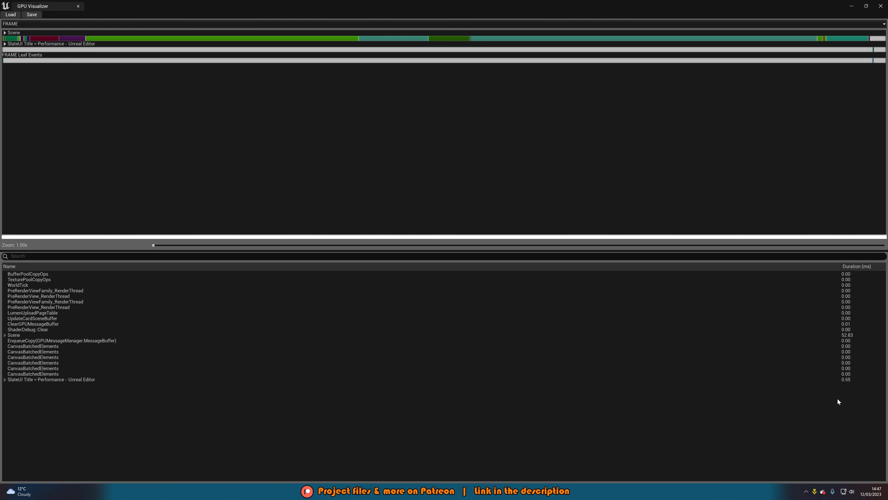
mouse_move(833, 391)
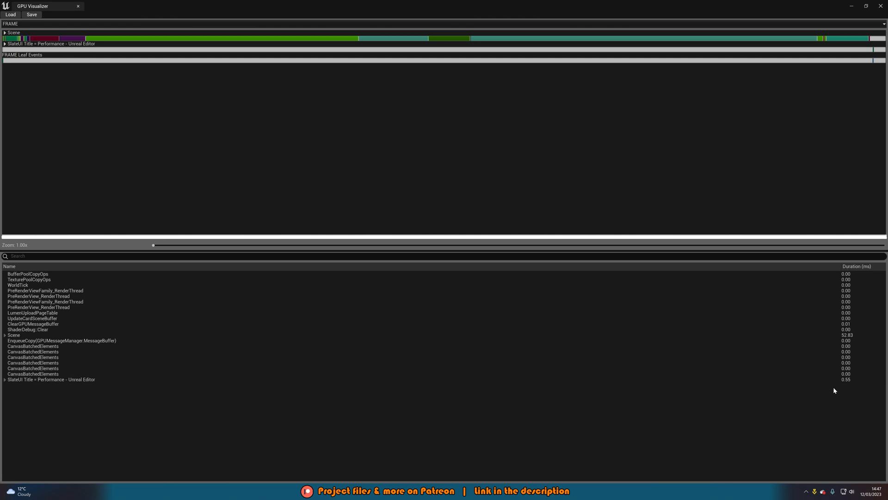
Step: Sort events by Duration descending and expand Scene, Lights and DirectLighting
click(857, 267)
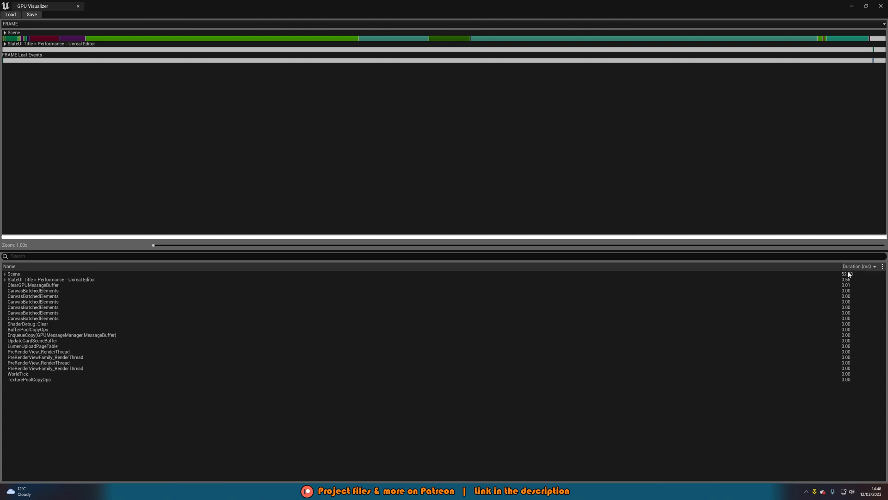
mouse_move(755, 277)
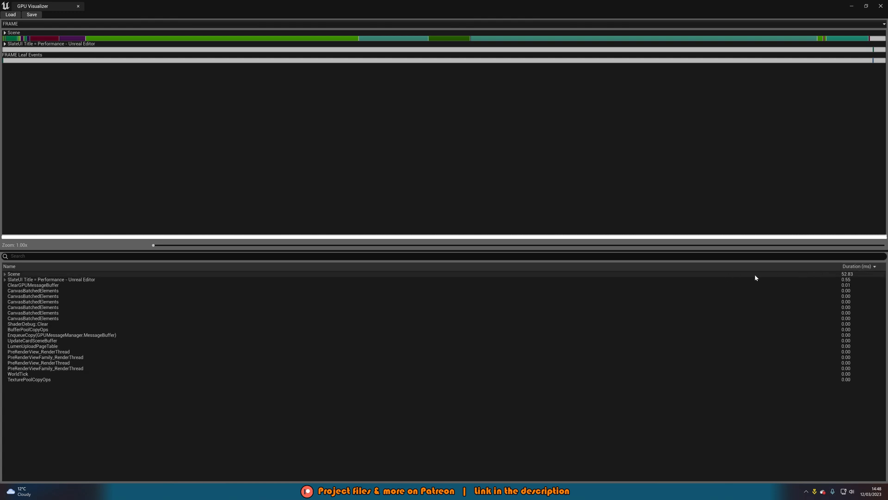
mouse_move(736, 278)
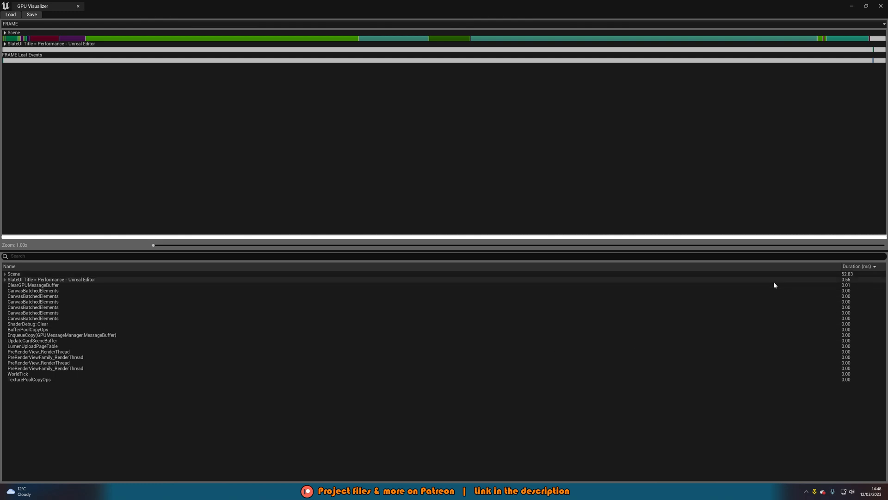
mouse_move(870, 278)
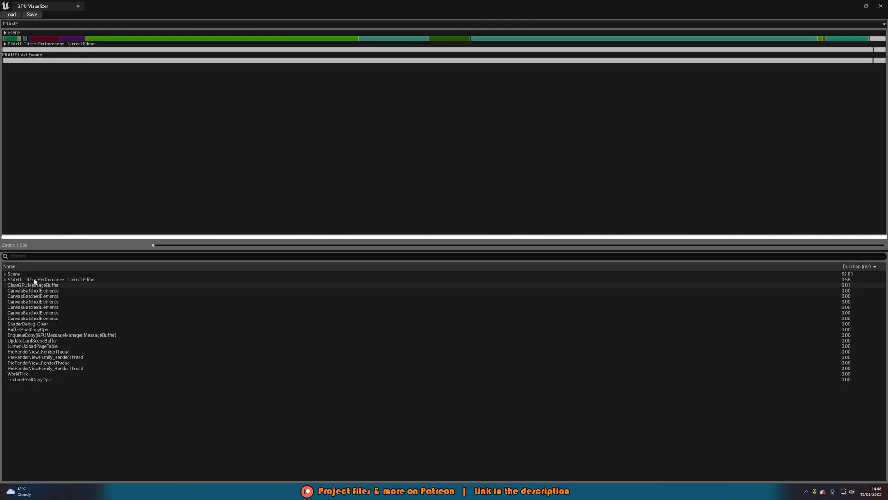
click(5, 273)
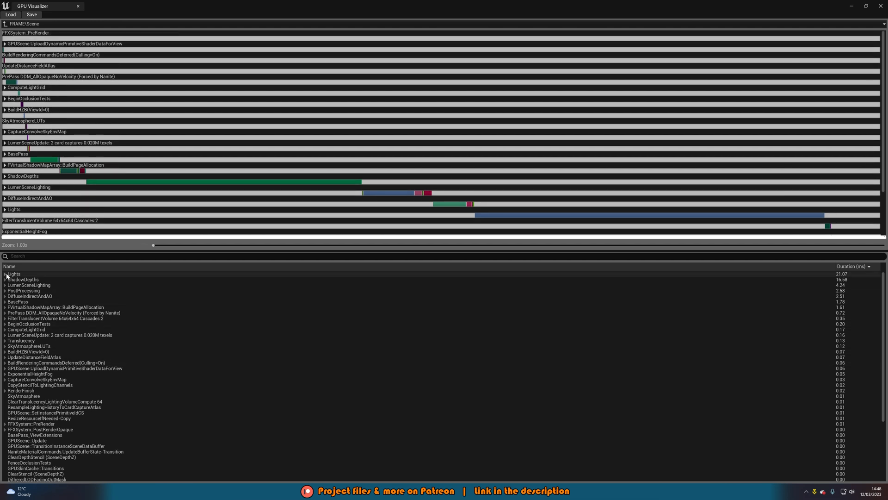
click(6, 274)
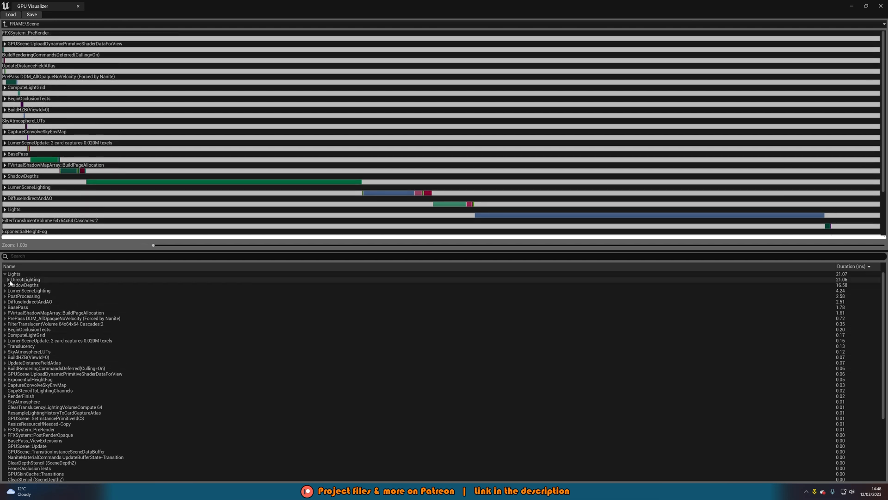
click(9, 280)
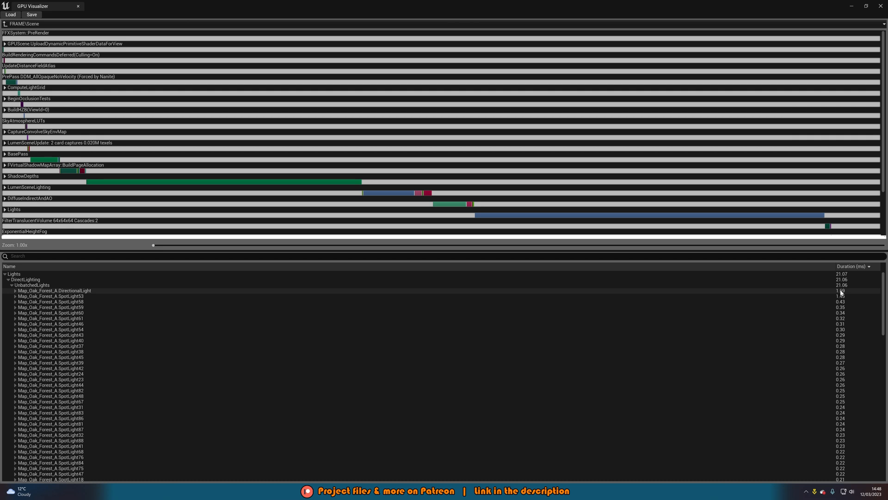
mouse_move(848, 293)
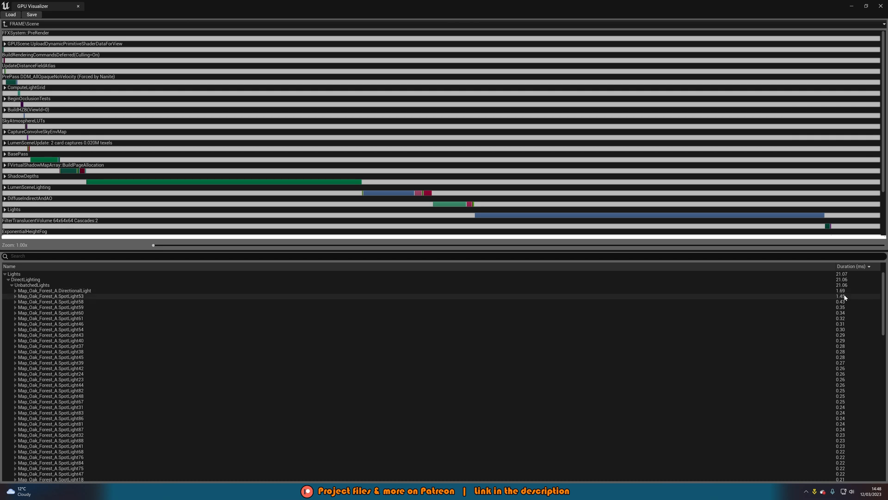
Step: Select SpotLight53 in the profile, find it in the Outliner, and delete it
click(51, 296)
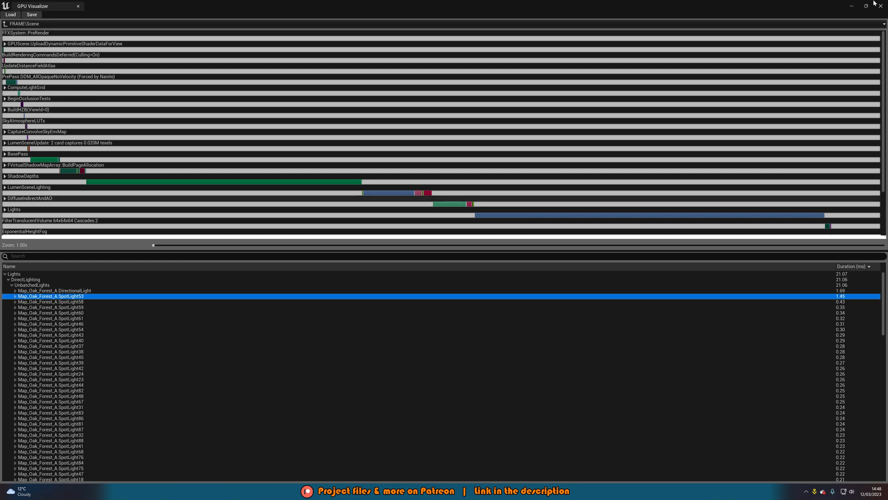
click(78, 6)
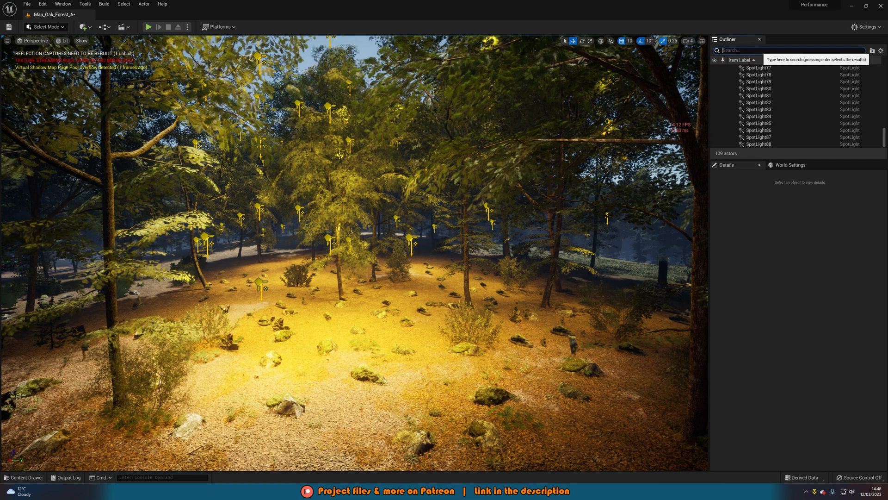
text(spotlght)
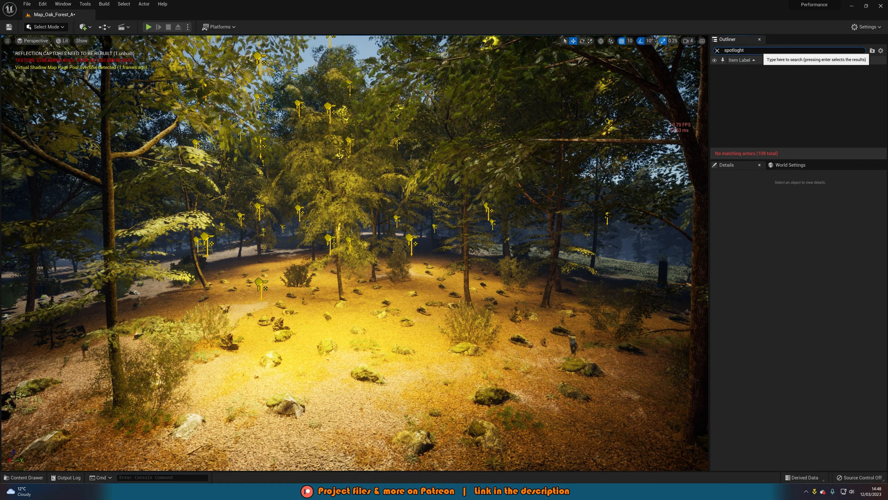
key(enter)
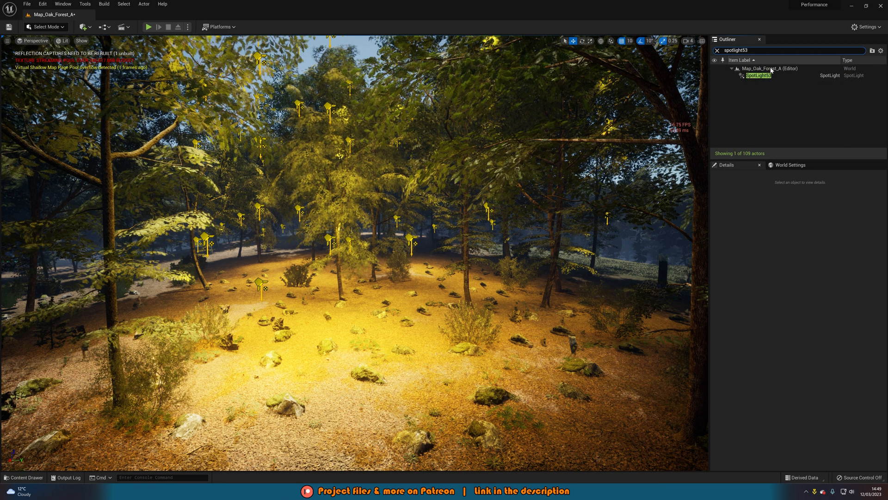
click(759, 75)
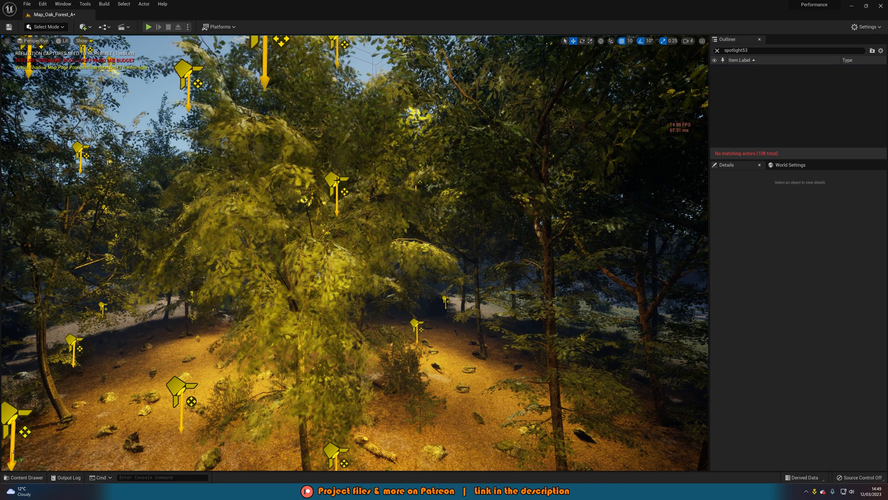
click(337, 170)
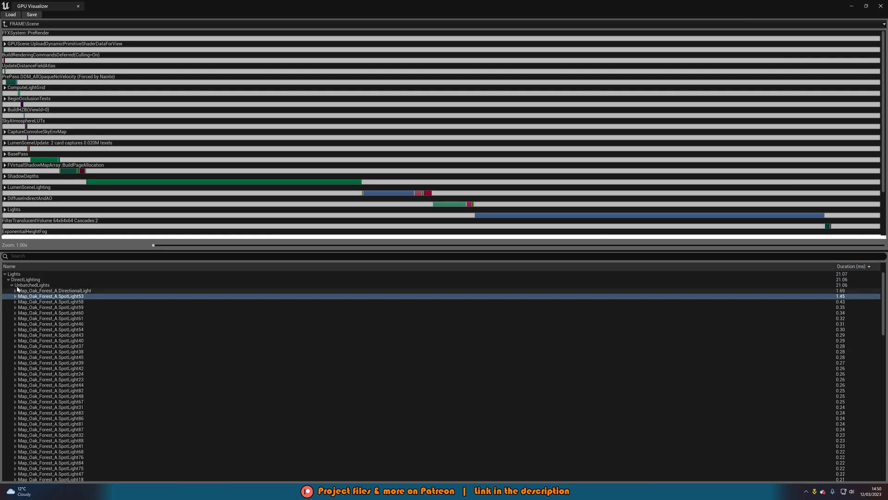
Step: Expand SpotLight53's 1.45 ms row, showing shadow projection on opaque at 0.21 ms
click(15, 296)
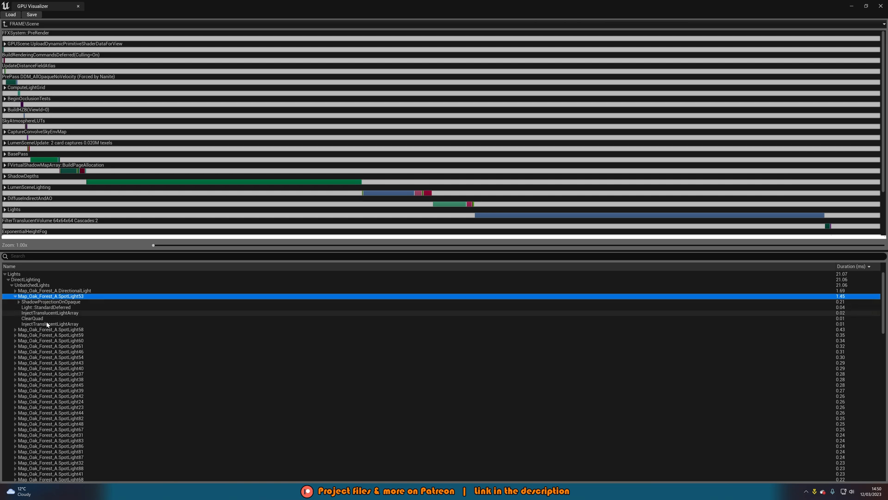
mouse_move(50, 305)
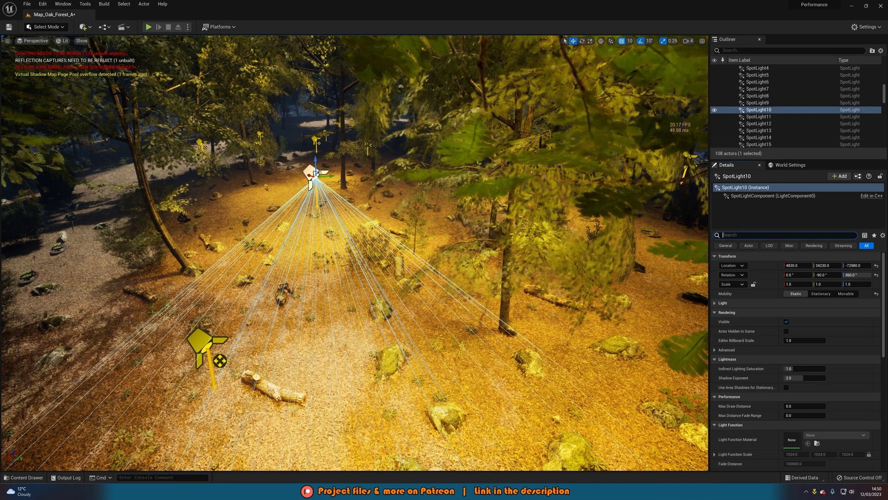
Step: Filter Details by 'cast' to check Cast Shadows, then run profilegpu again
text(cast)
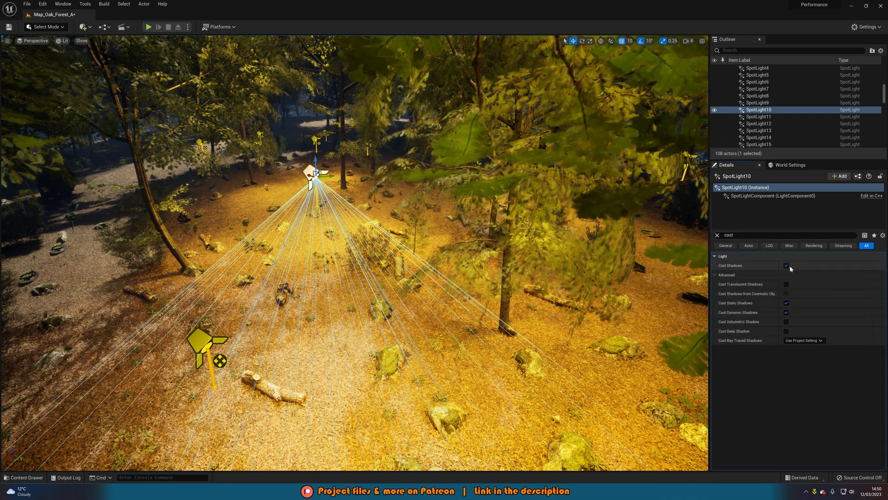
click(786, 265)
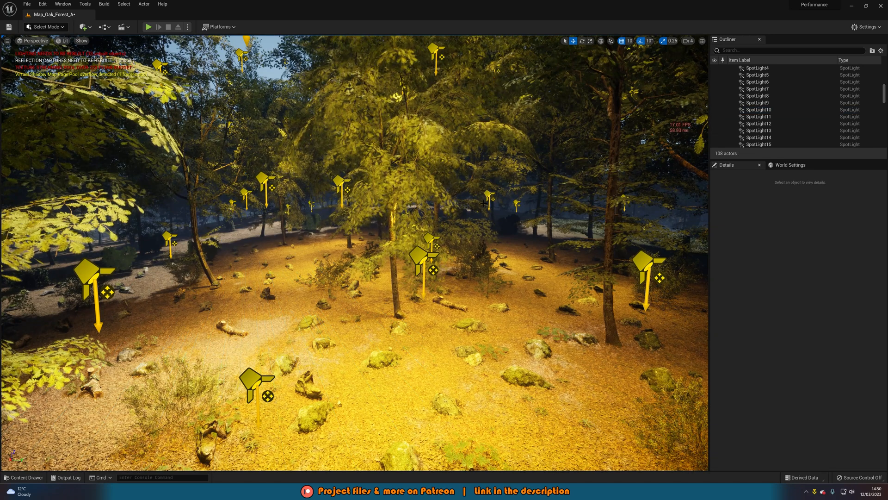
text(gpupr)
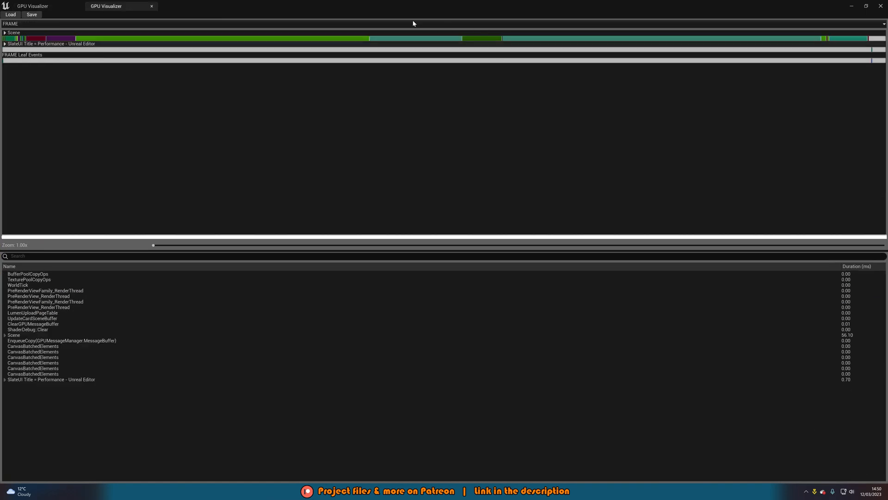
mouse_move(816, 282)
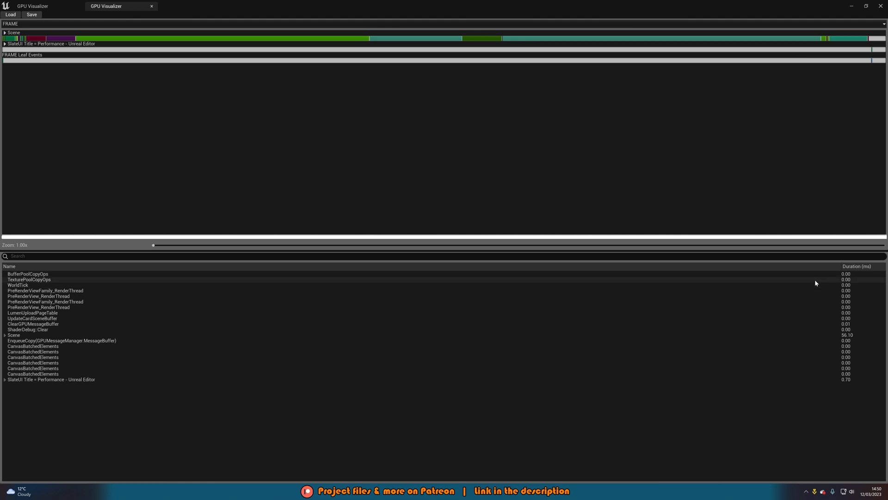
Step: Sort by Duration and expand Scene, showing Lights 20.59 ms and ShadowDepths 18.98 ms
click(857, 267)
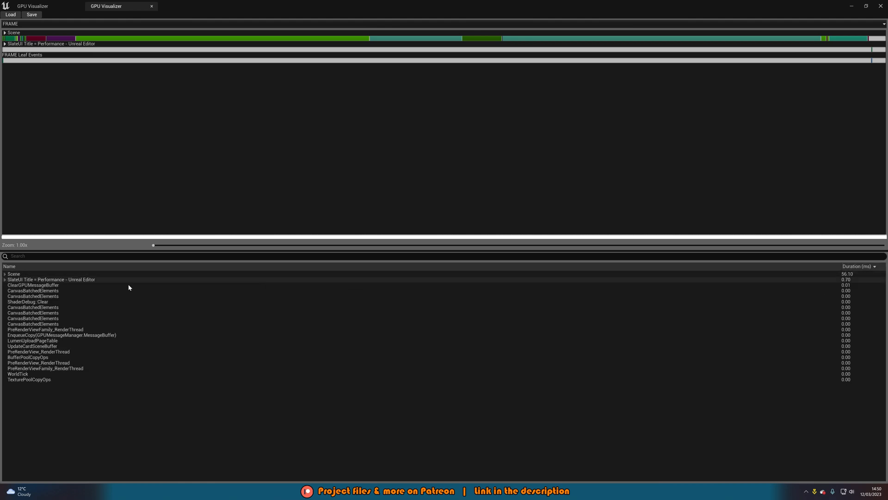
click(4, 274)
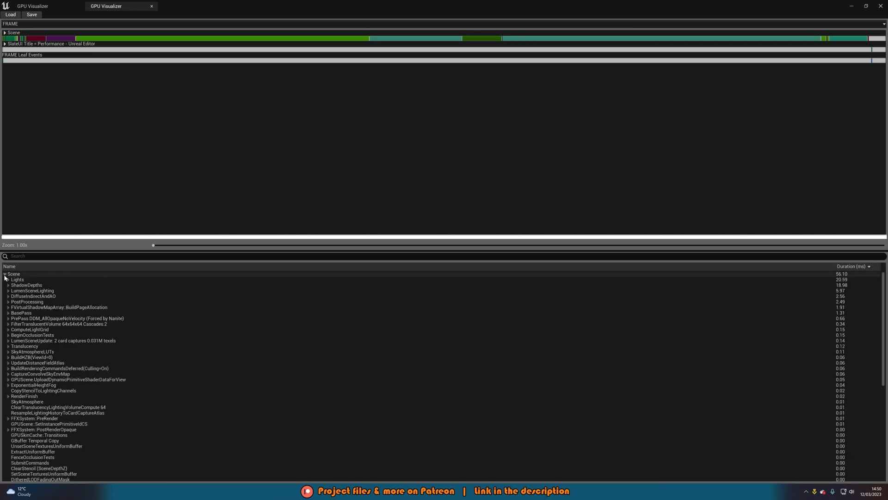
click(6, 280)
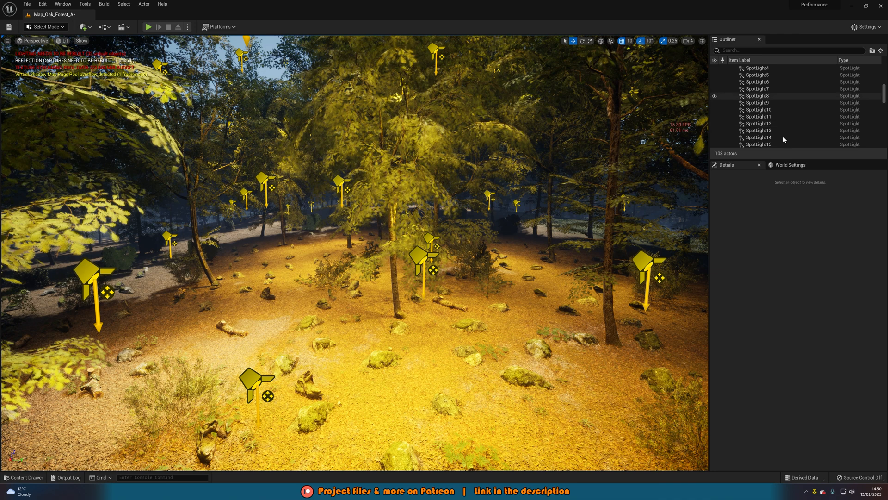
Step: Scroll down the Outliner's list of spotlights
scroll(down, 3)
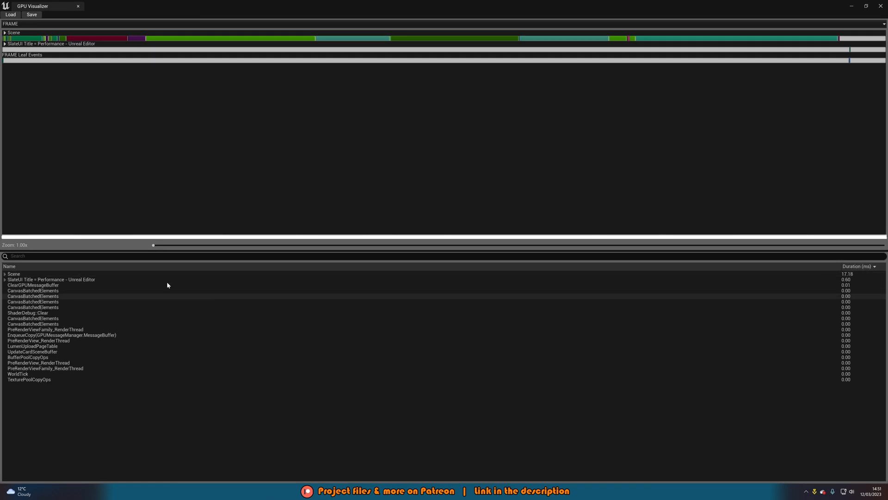
Step: Expand Scene, Lights and DirectLighting to reveal only the directional light at 1.82 ms
click(5, 273)
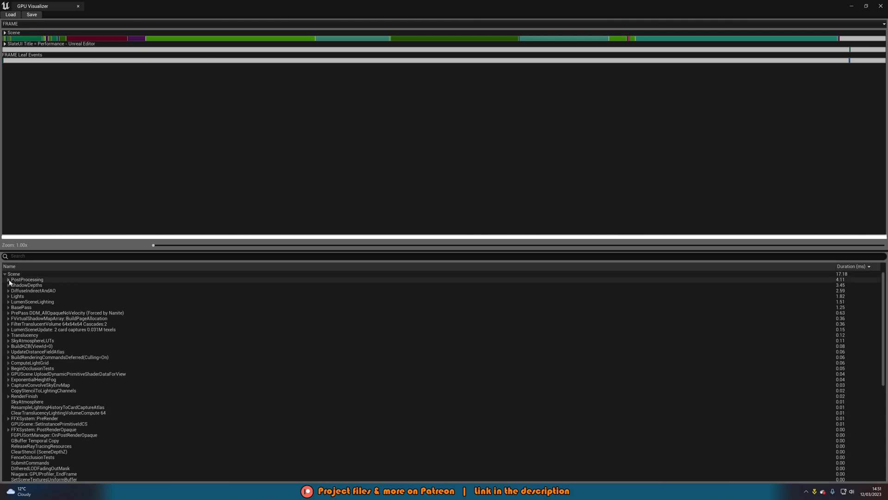
click(10, 296)
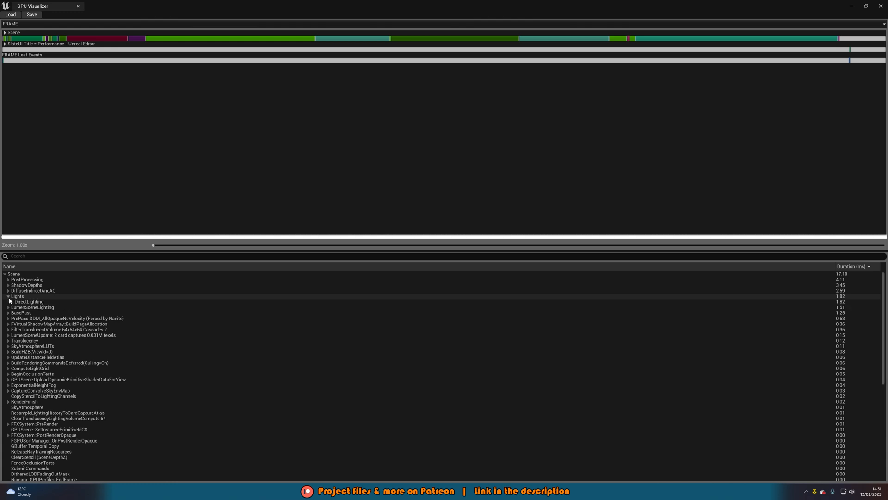
click(9, 301)
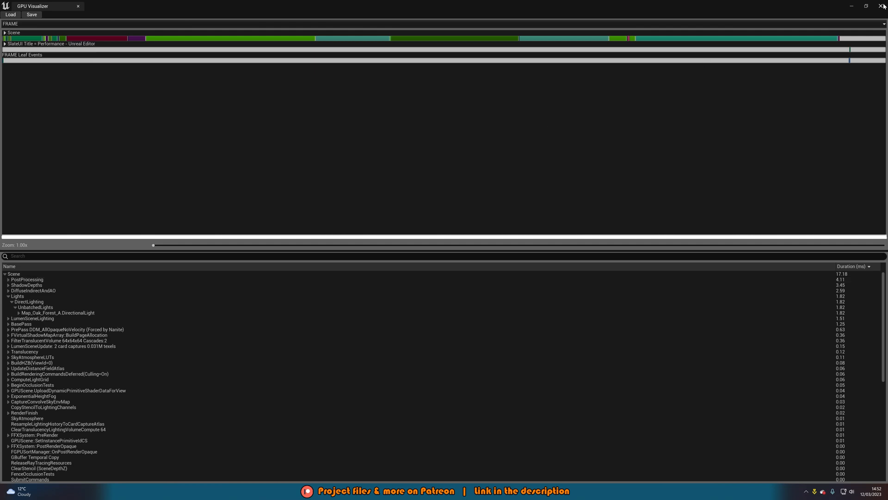
Step: Close the GPU Visualizer and type 'prof' in the console to see suggestions
click(78, 6)
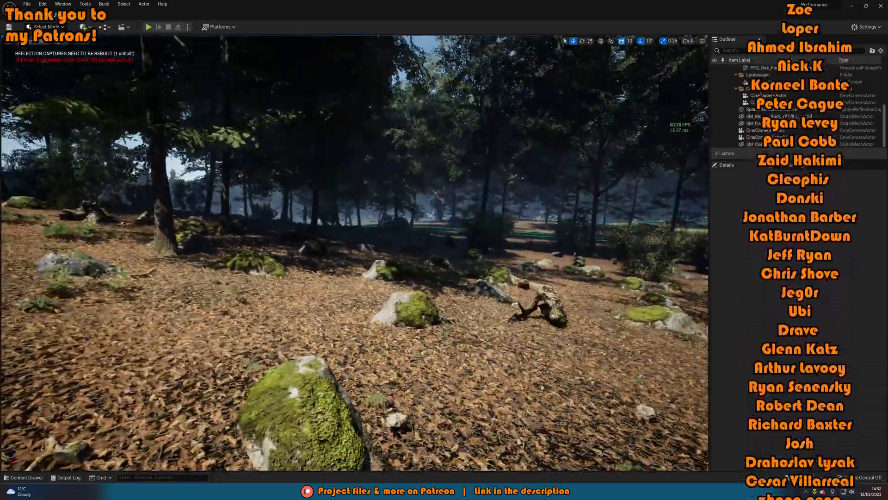
text(prof)
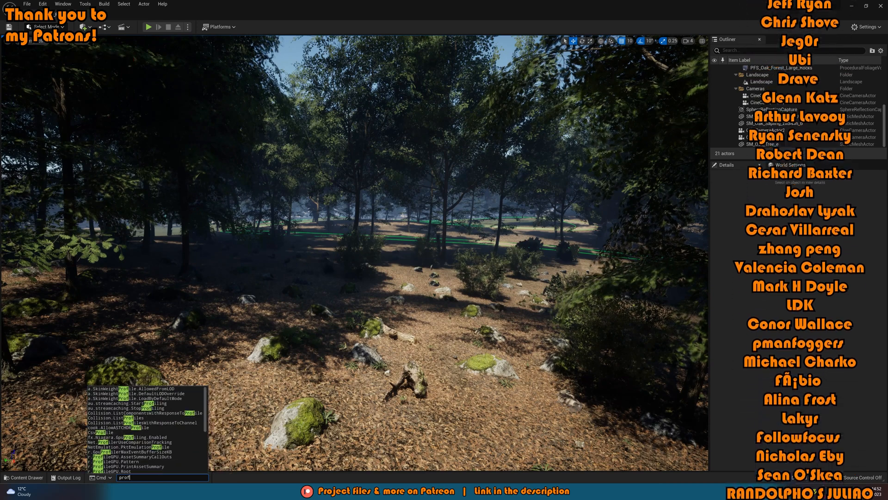